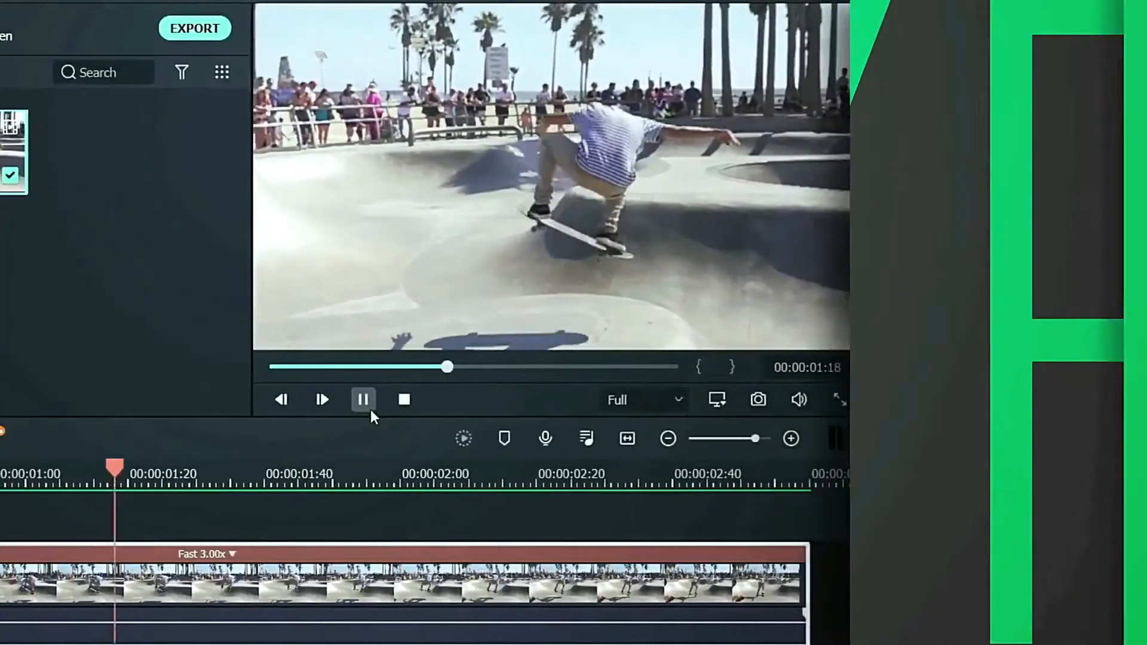
Set the book photo clip's duration to 00:00:11:00 via the clip's context menu
right_click(248, 132)
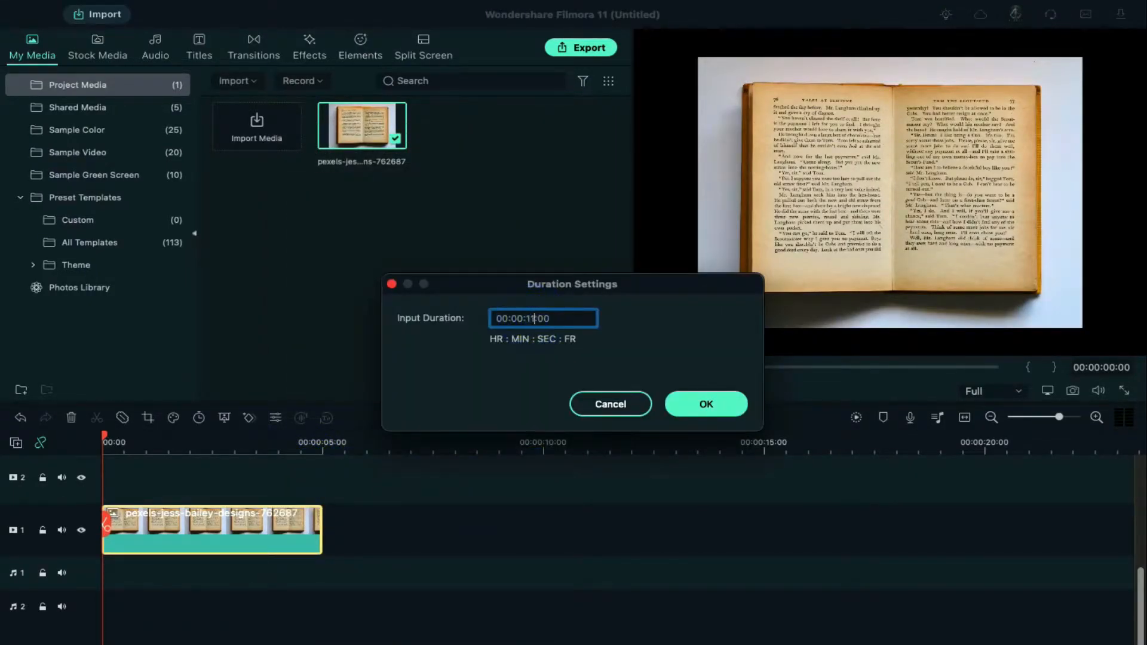
click(705, 403)
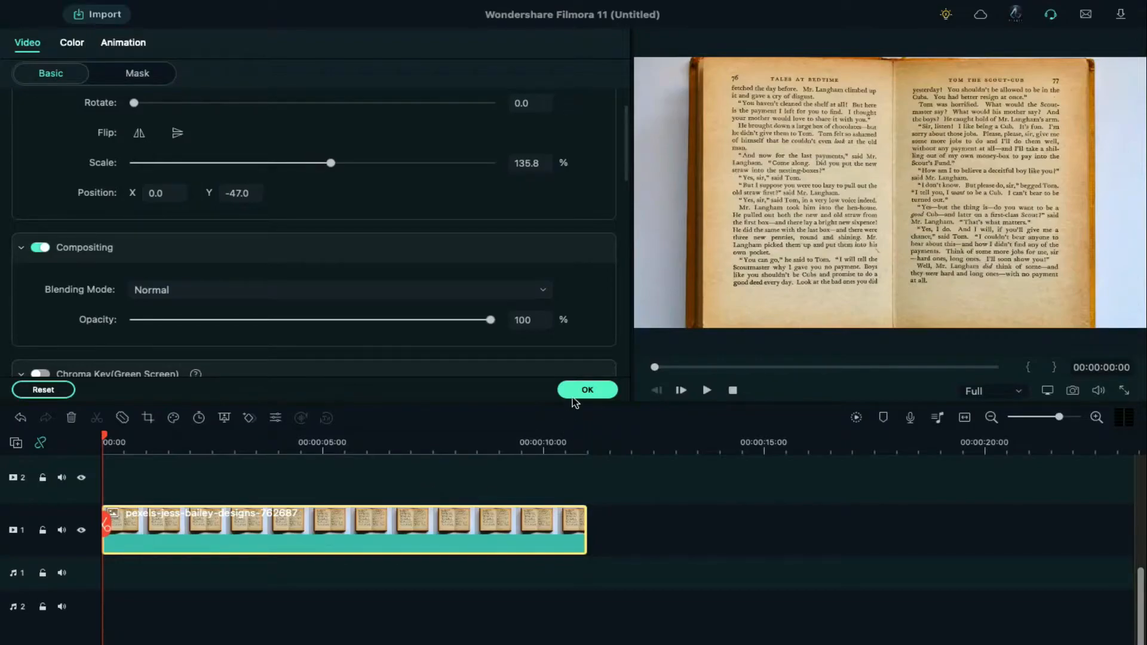
Confirm the enlarged Scale so the book photo fills the preview frame
click(588, 390)
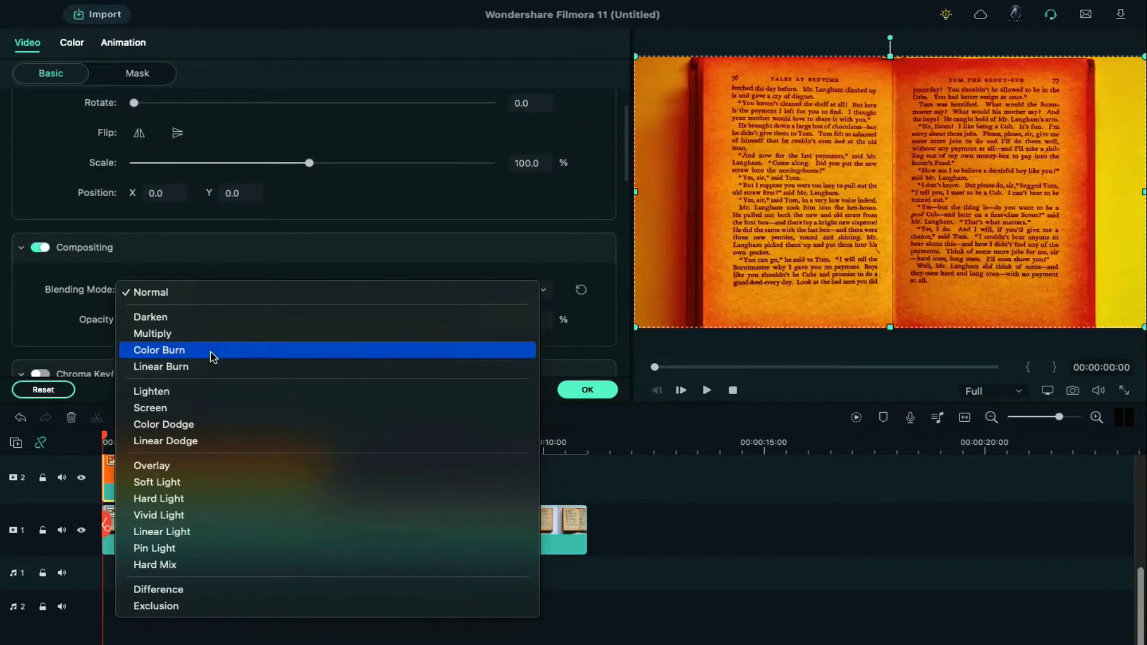
Set the orange clip's Blending Mode to Color Burn so it tints the page like a highlighter
click(158, 351)
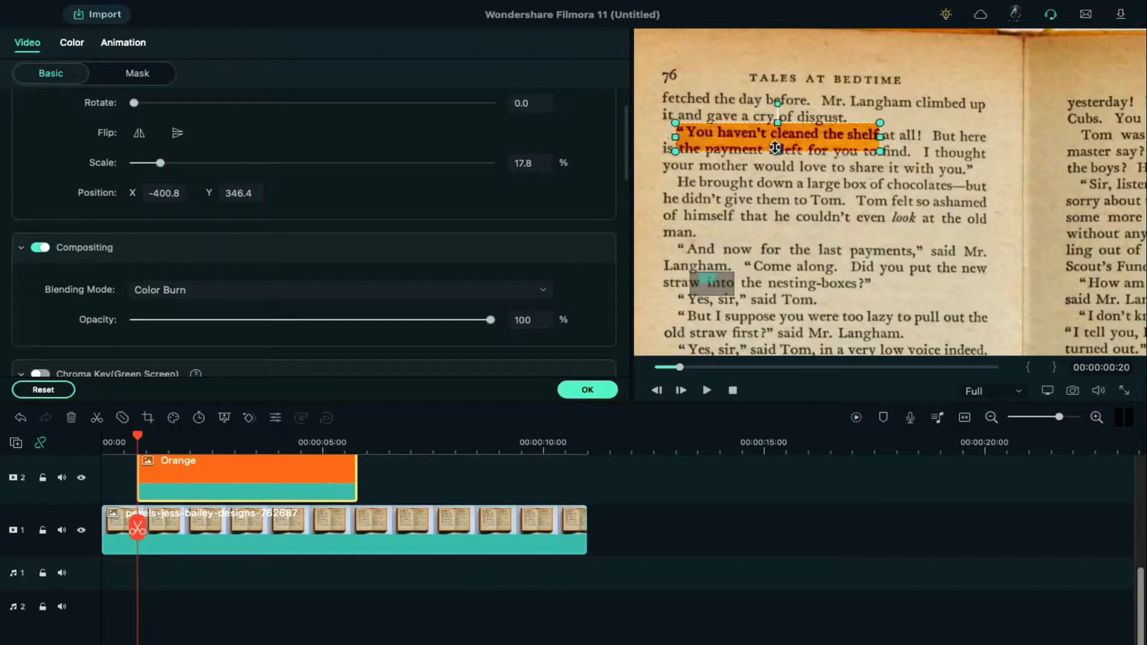
Stretch the orange bar across the first quoted line and fine-tune its size and placement
drag(155, 162, 175, 162)
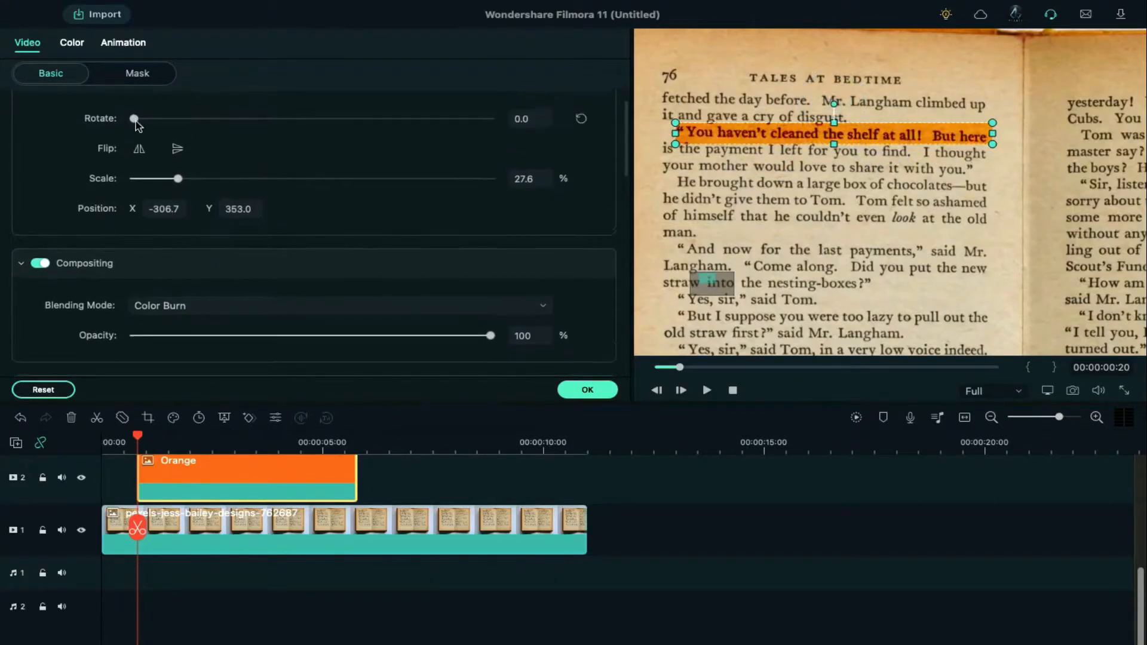
drag(134, 118, 139, 118)
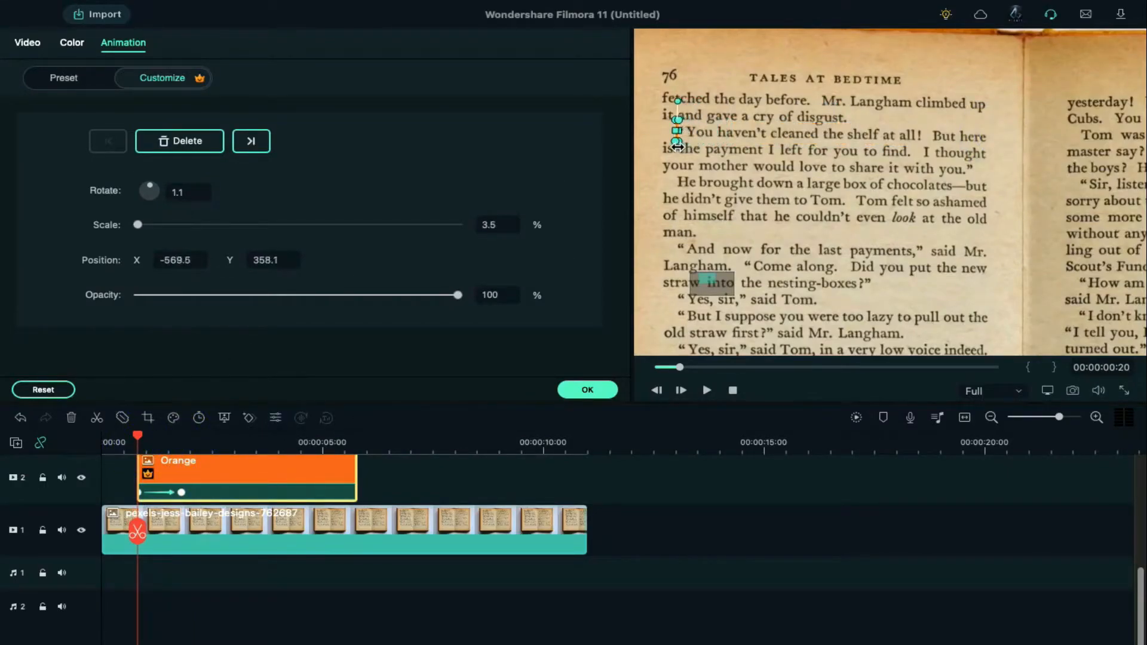
mouse_move(543, 206)
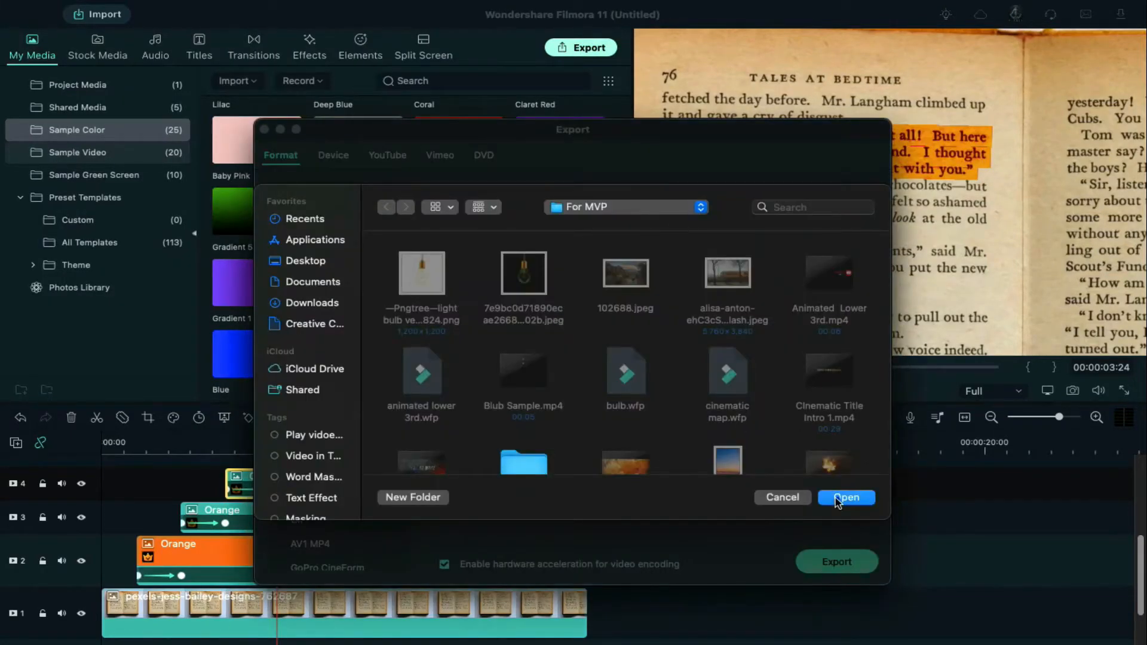
Export the highlight animation to the For MVP folder, then import Hightlight.mp4 into a new project
click(845, 497)
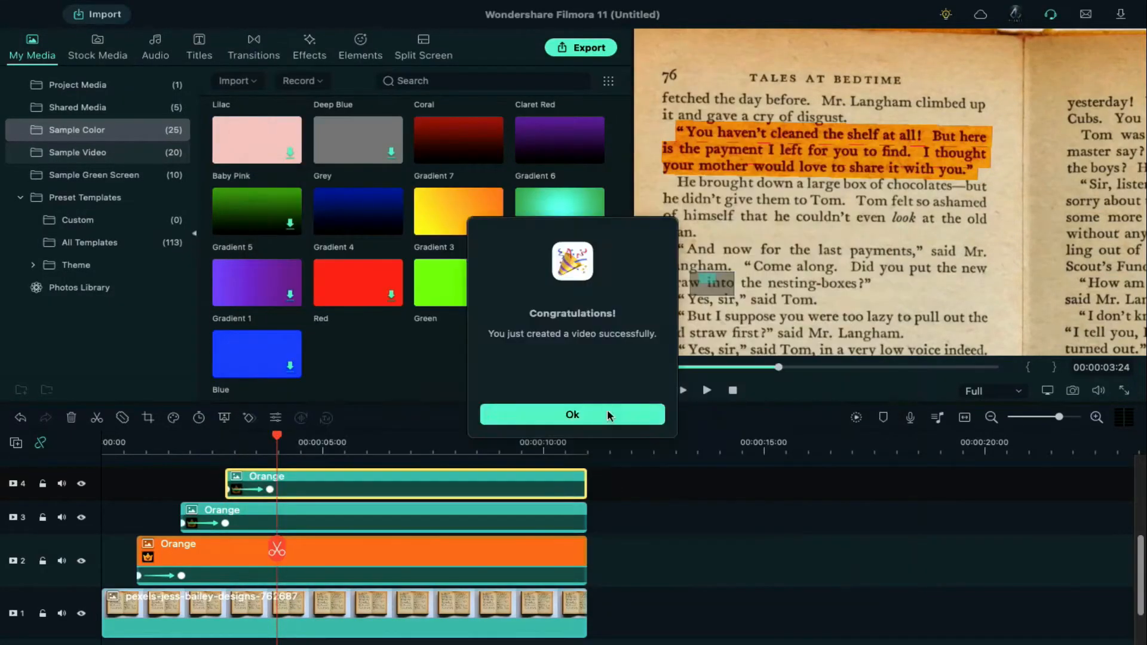
click(572, 415)
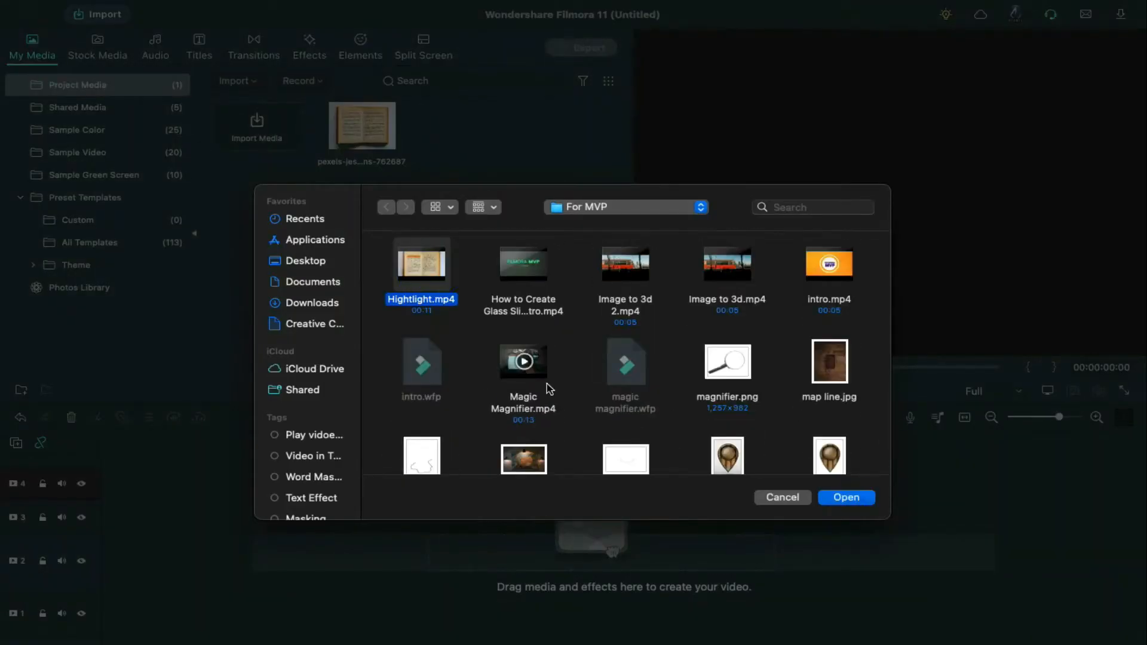
click(846, 497)
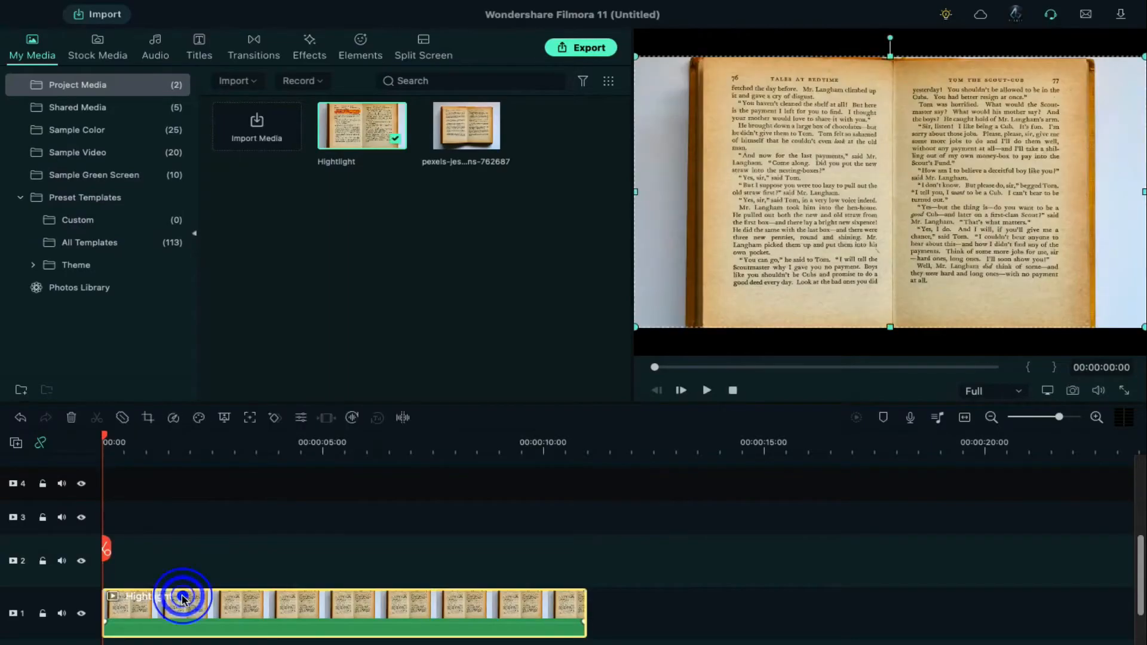
double_click(182, 595)
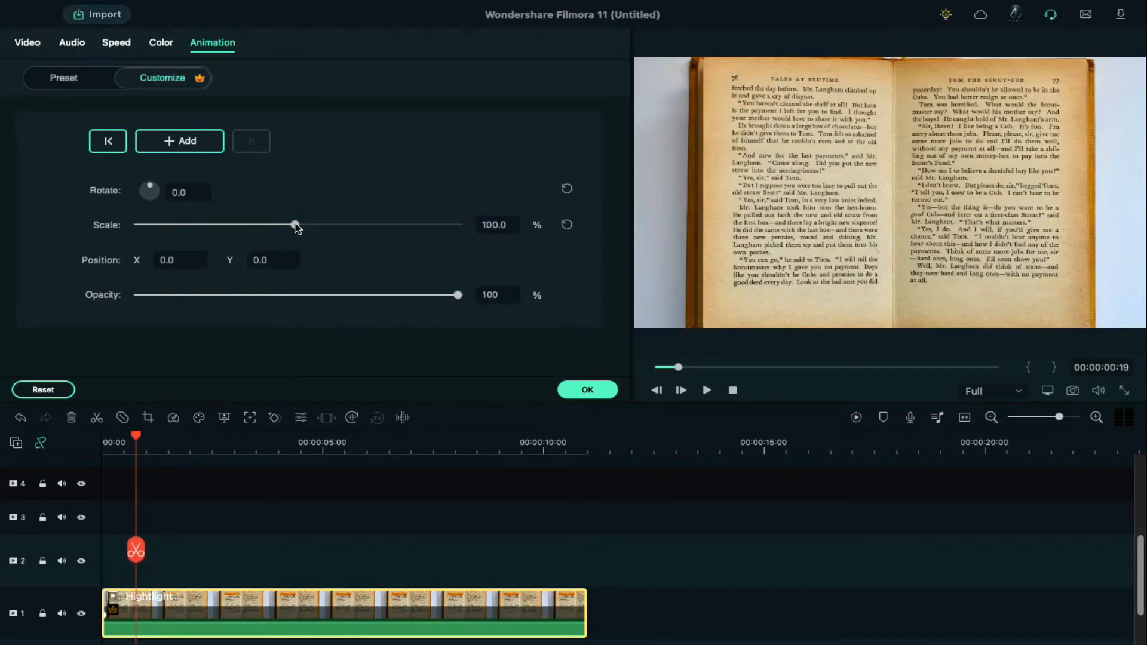
Keyframe the Hightlight clip to Scale 188.1% at Position X 369, Y -418 and apply
drag(294, 225, 333, 225)
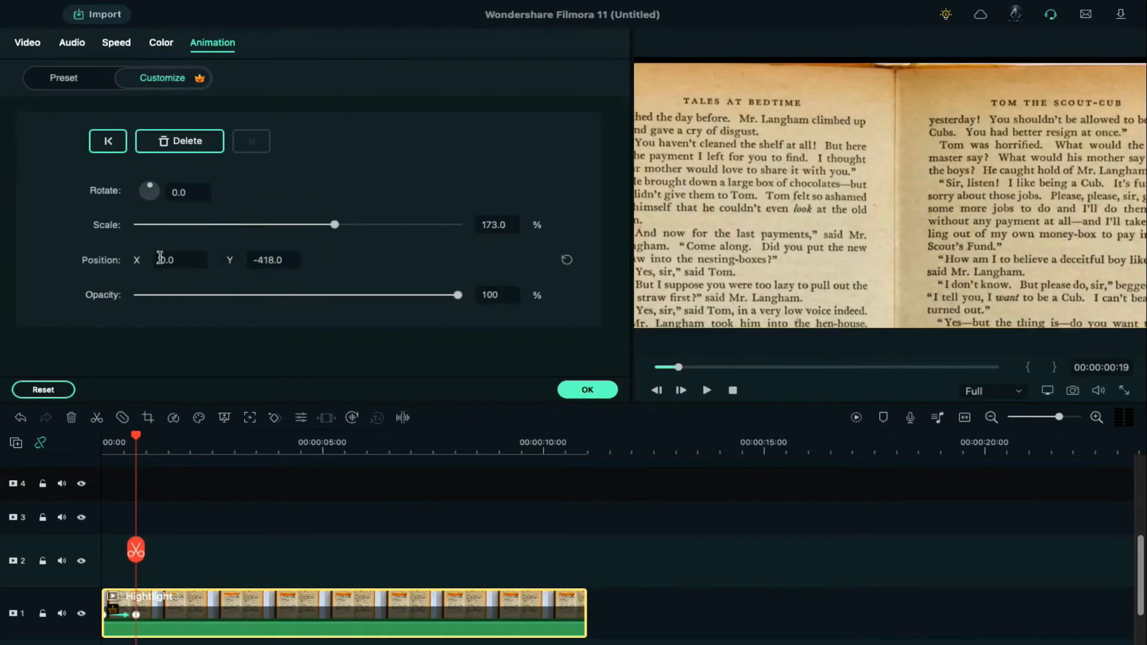
drag(334, 224, 338, 224)
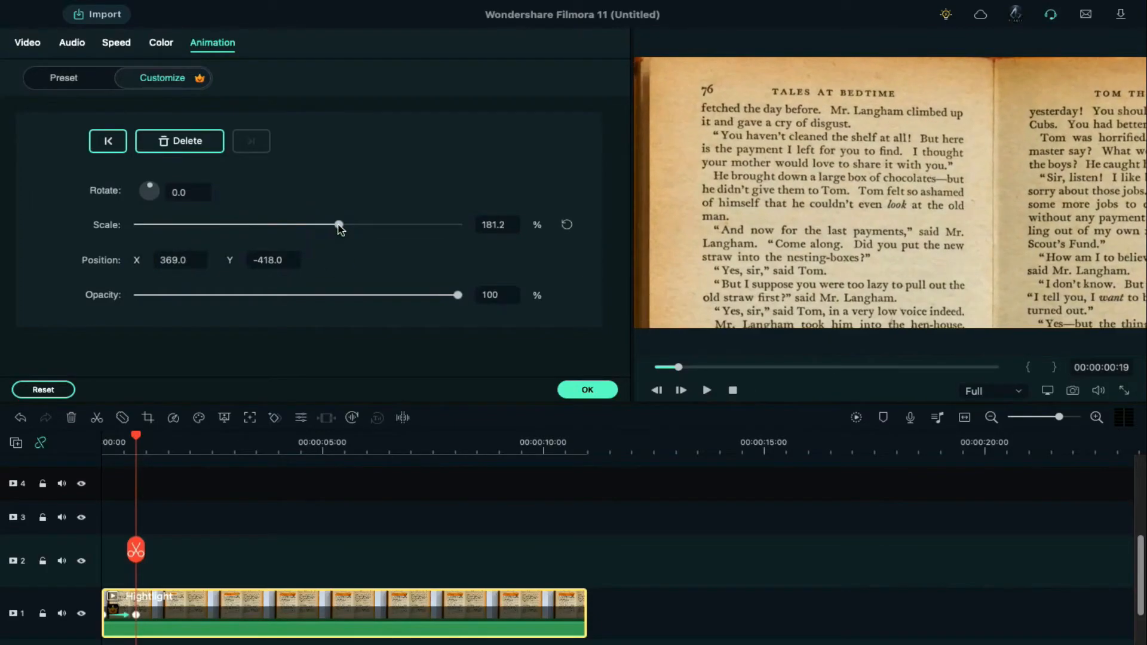
drag(338, 225, 343, 225)
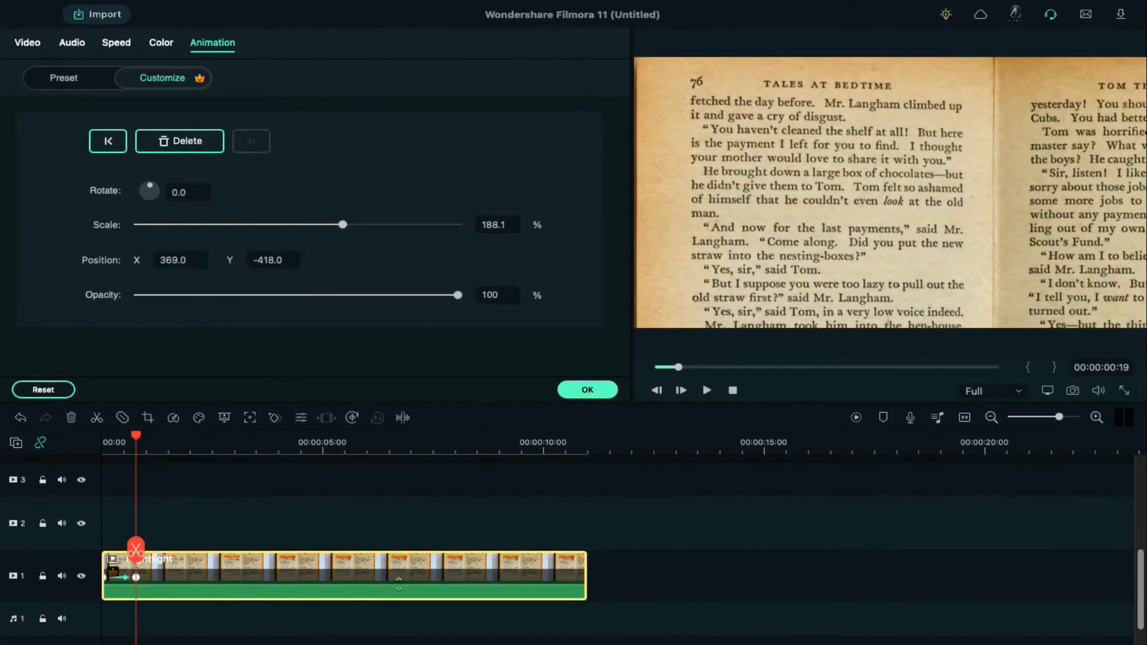
click(588, 389)
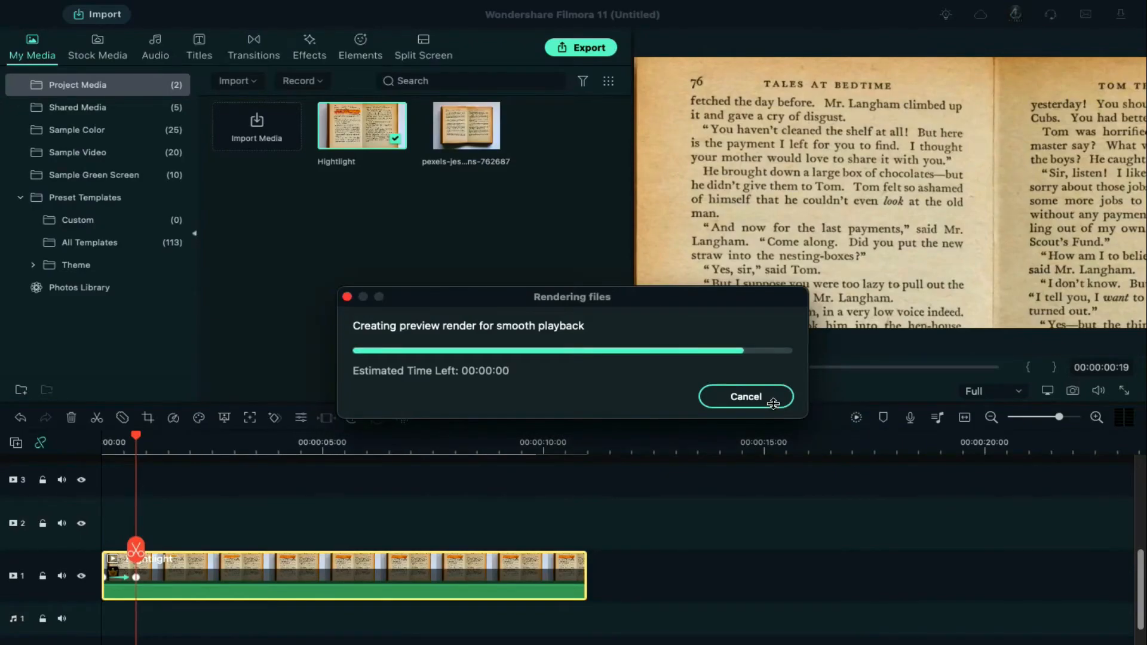
click(745, 396)
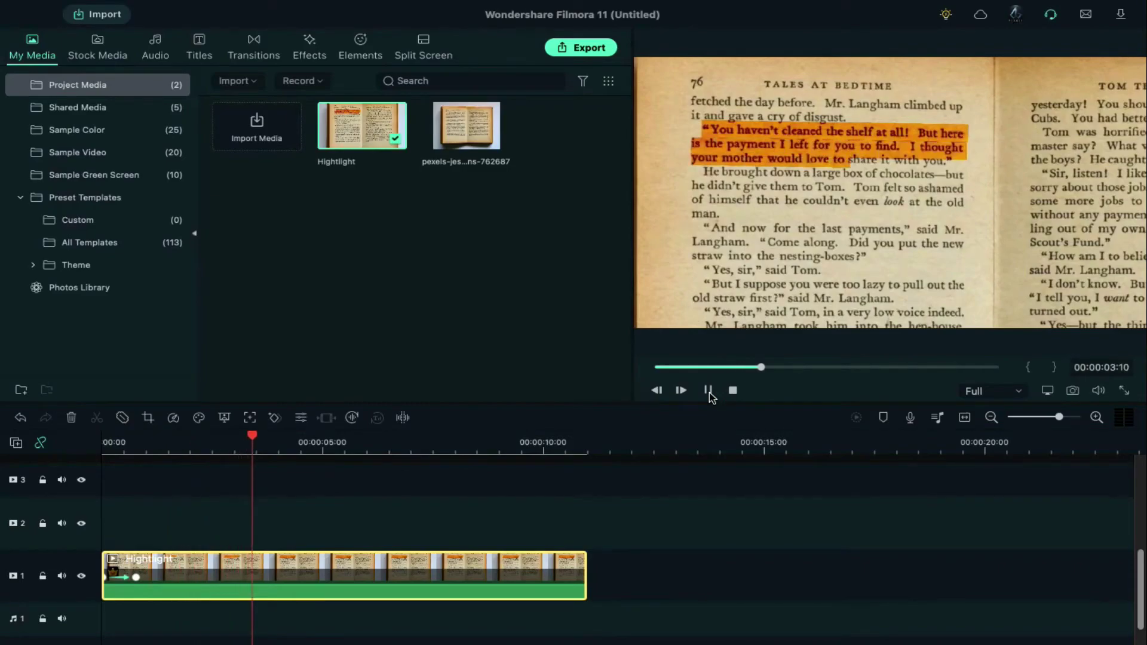
click(680, 390)
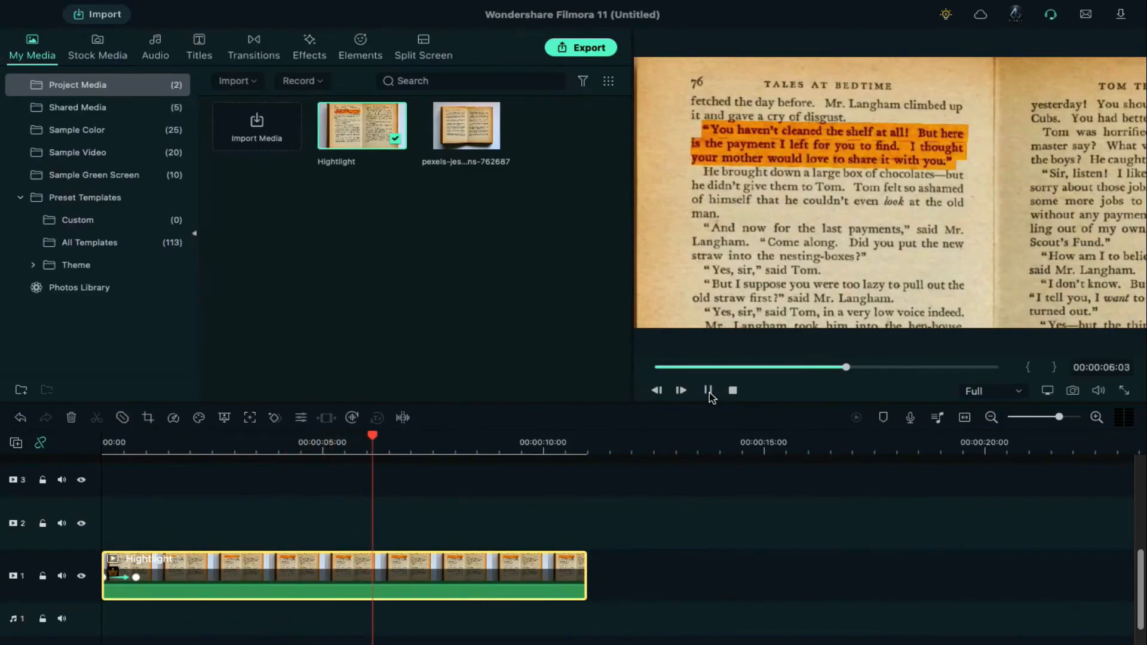